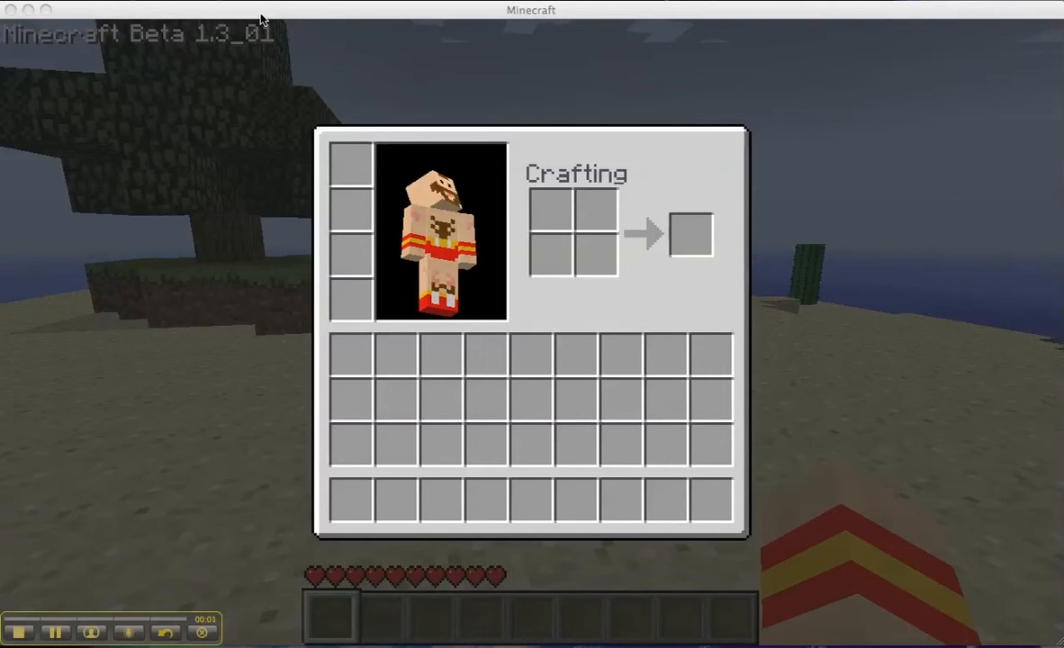
Create a new singleplayer world named 404 with seed 404 and start generating it
{"action": "key", "text": "Escape"}
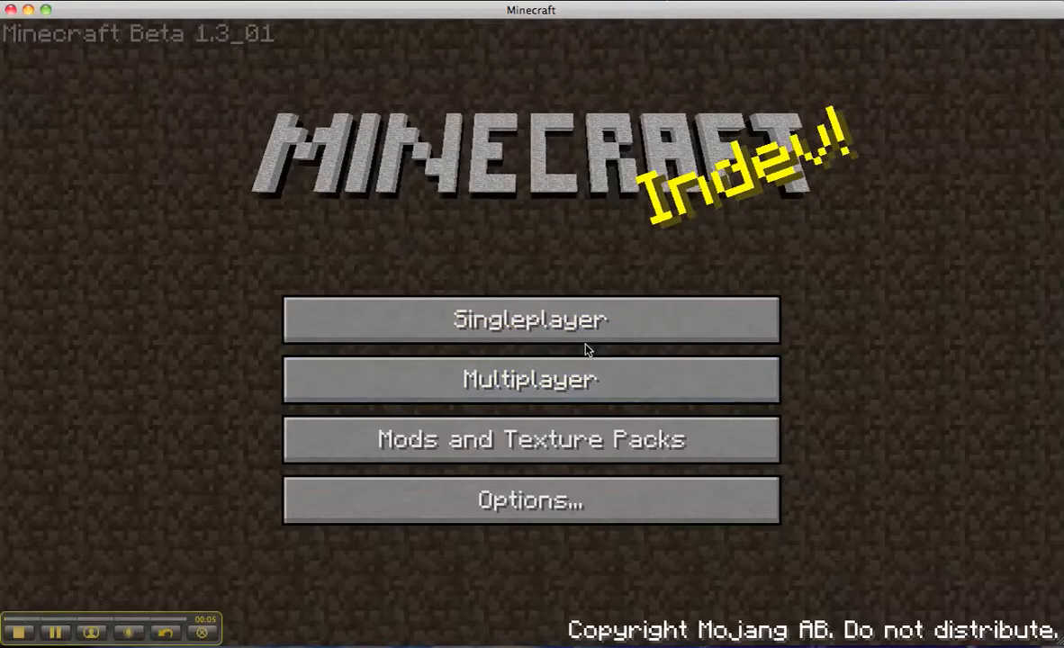
{"action": "left_click", "coordinate": [530, 320]}
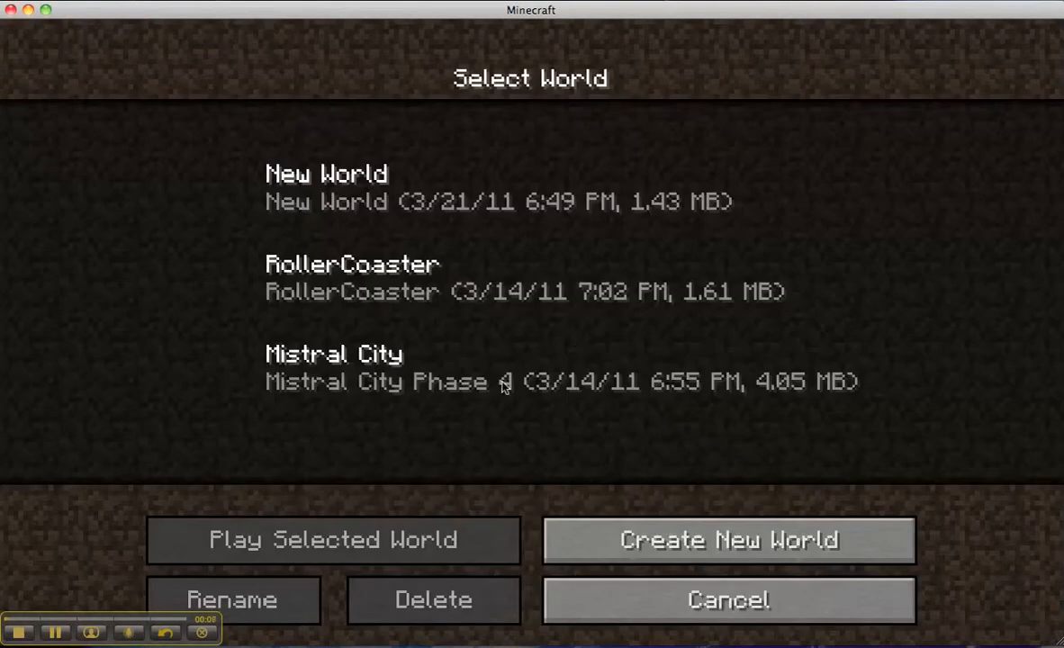
{"action": "mouse_move", "coordinate": [637, 547]}
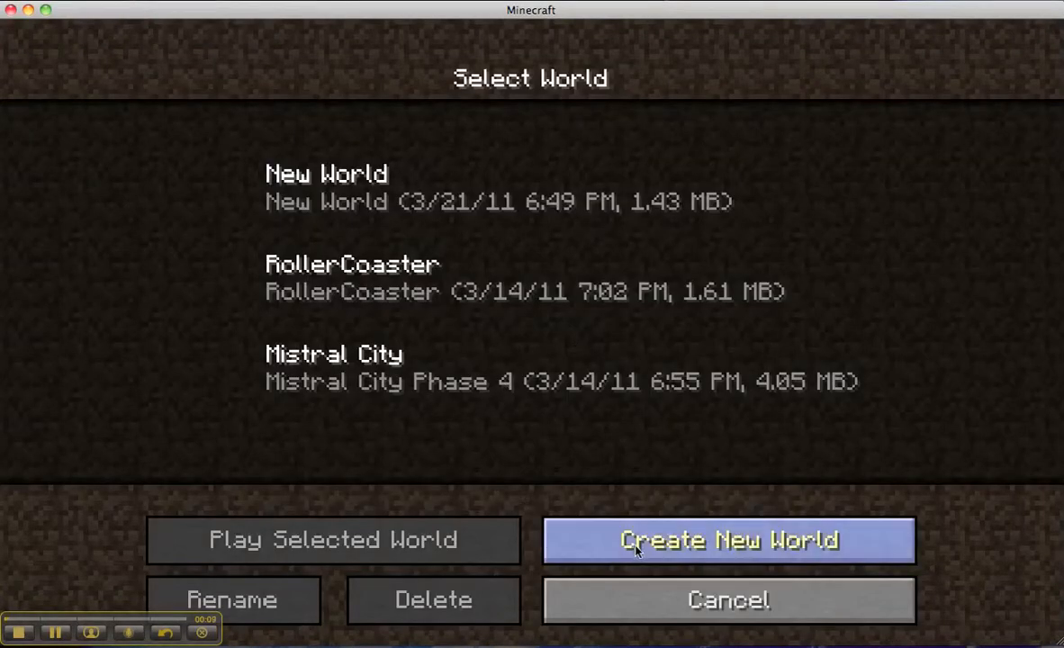
{"action": "left_click", "coordinate": [730, 540]}
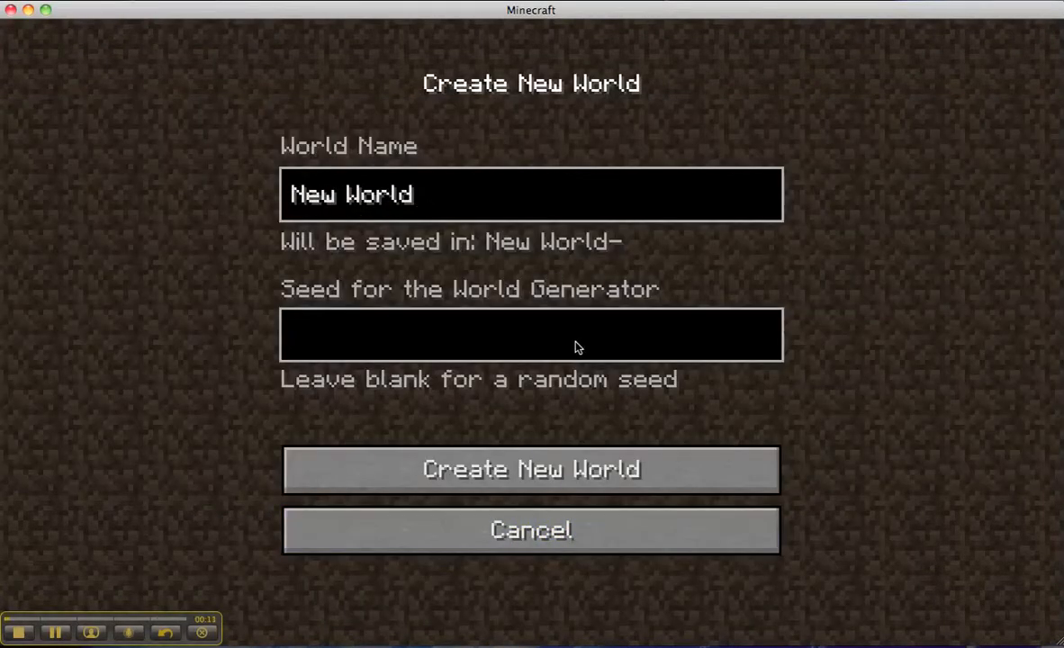
{"action": "type", "text": "404"}
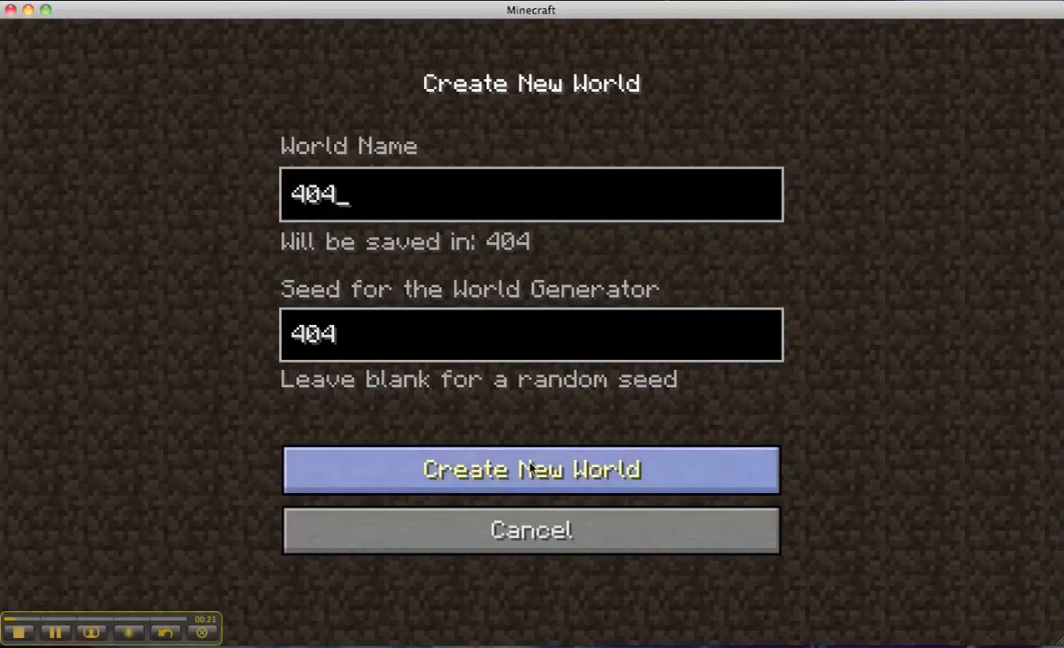
{"action": "left_click", "coordinate": [531, 470]}
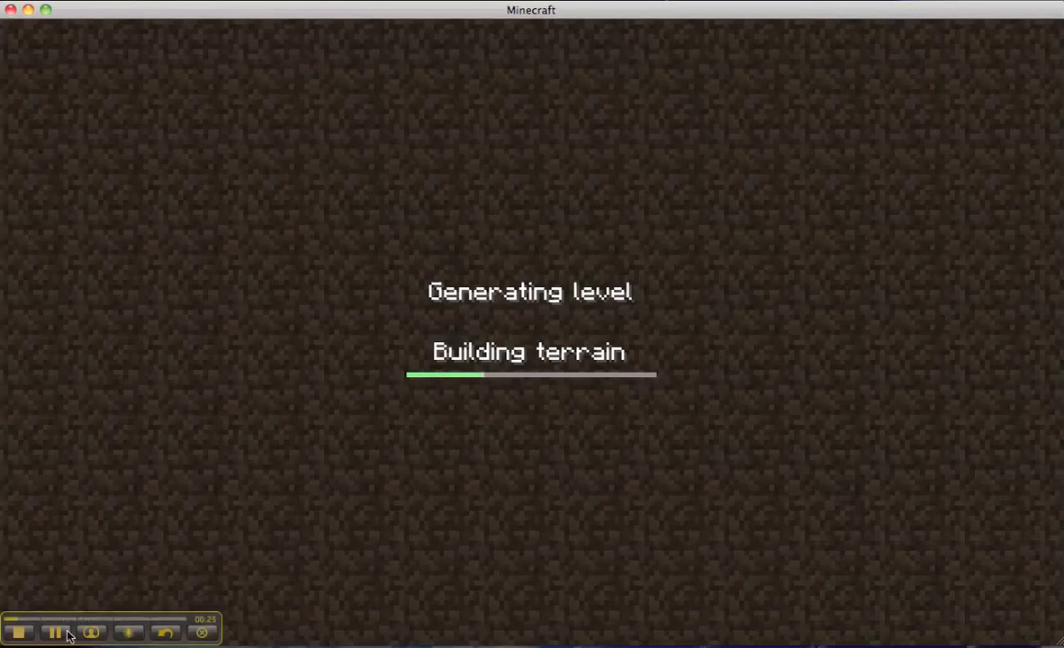
{"action": "mouse_move", "coordinate": [224, 553]}
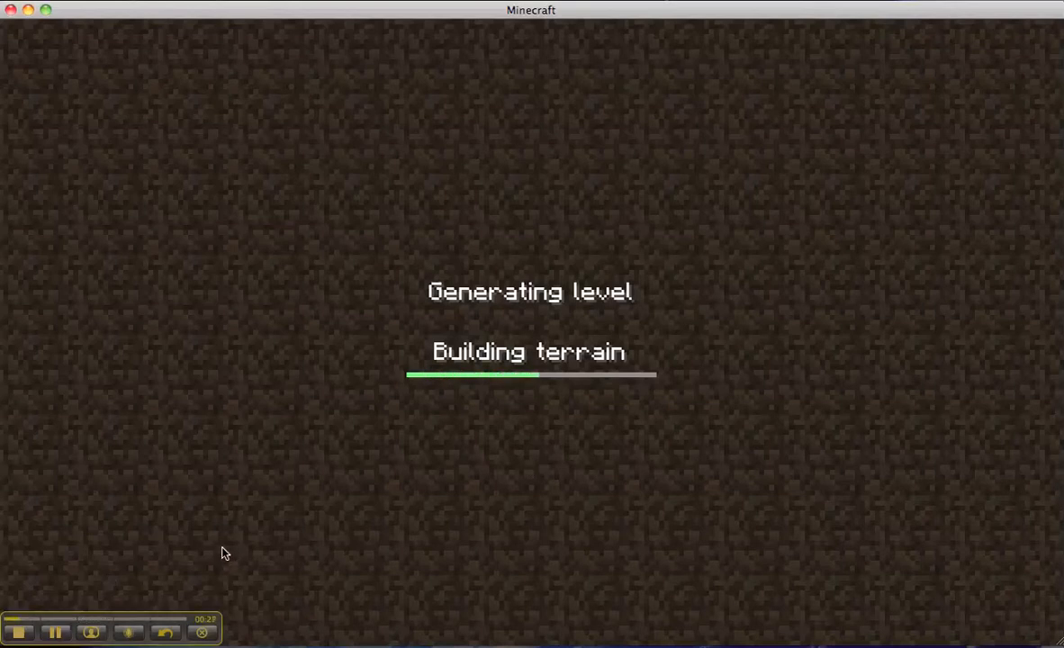
{"action": "mouse_move", "coordinate": [56, 634]}
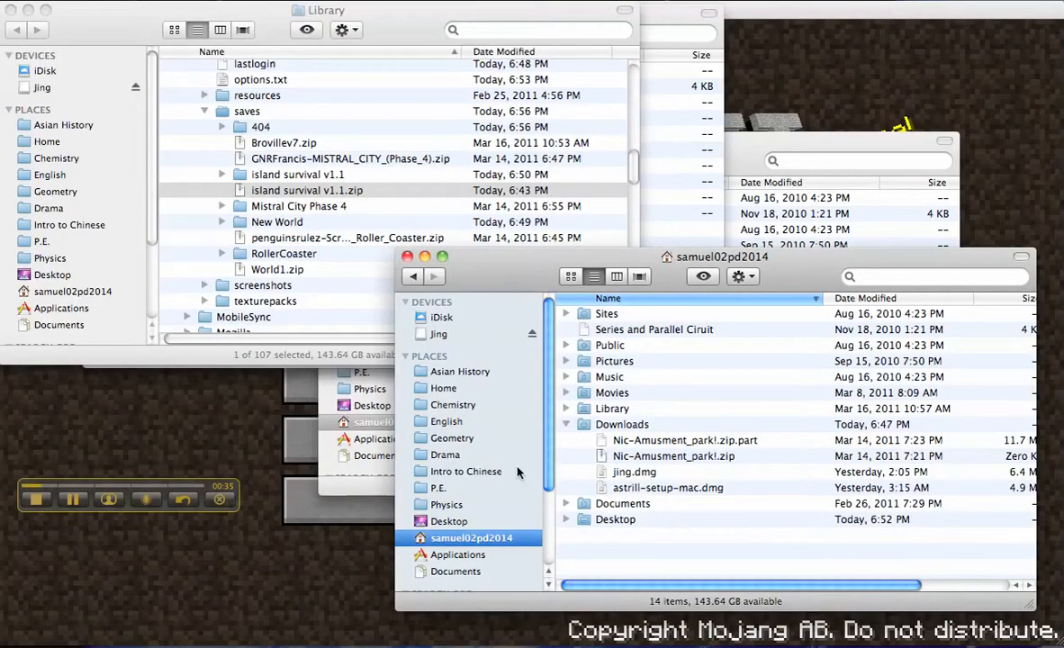
{"action": "mouse_move", "coordinate": [638, 440]}
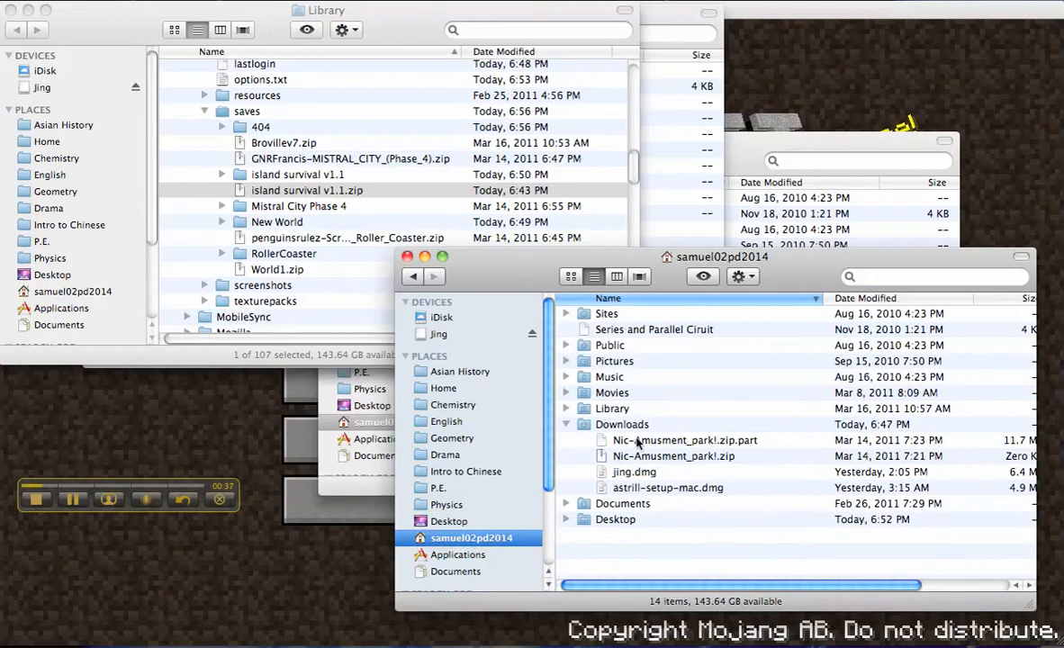
Select the 404 world folder in Minecraft's saves and switch Finder to the Desktop
{"action": "left_click", "coordinate": [568, 407]}
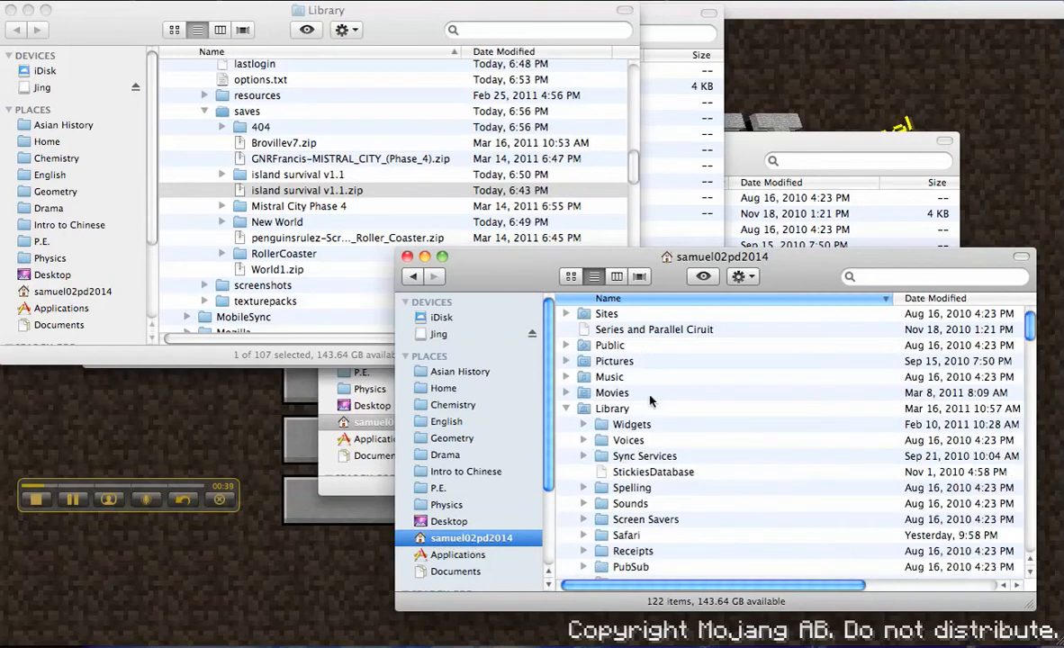
{"action": "left_click", "coordinate": [567, 407]}
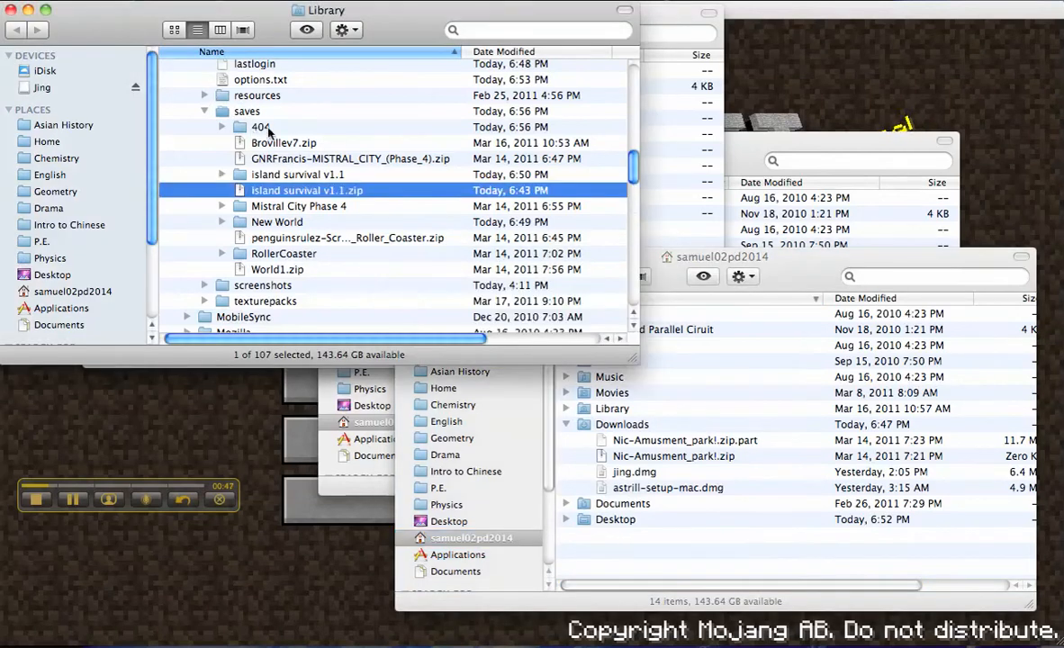
{"action": "left_click", "coordinate": [259, 126]}
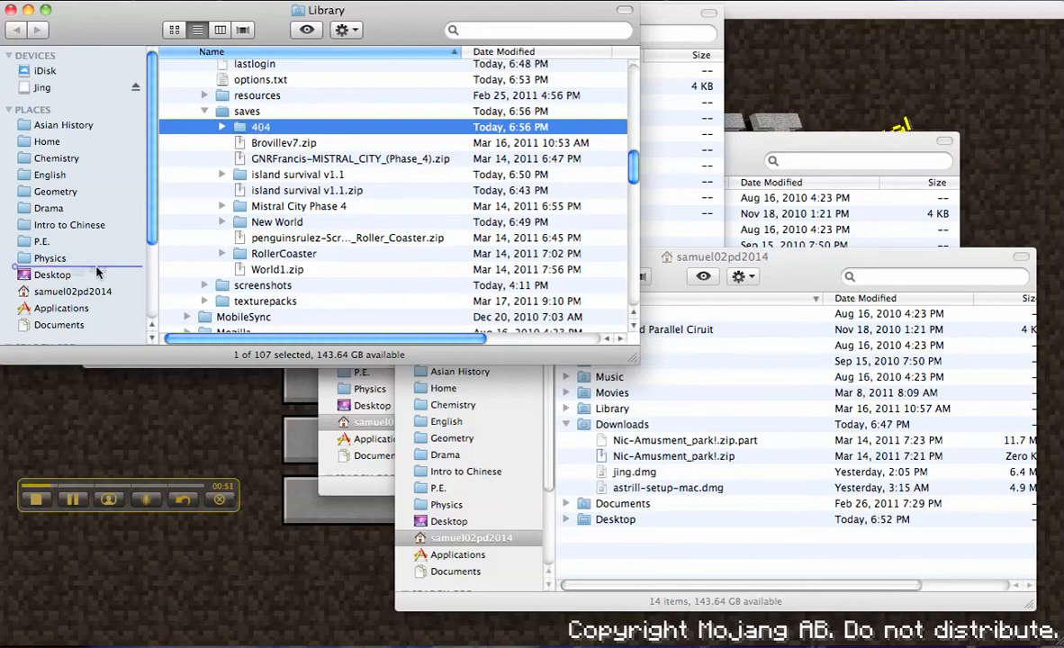
{"action": "left_click", "coordinate": [52, 274]}
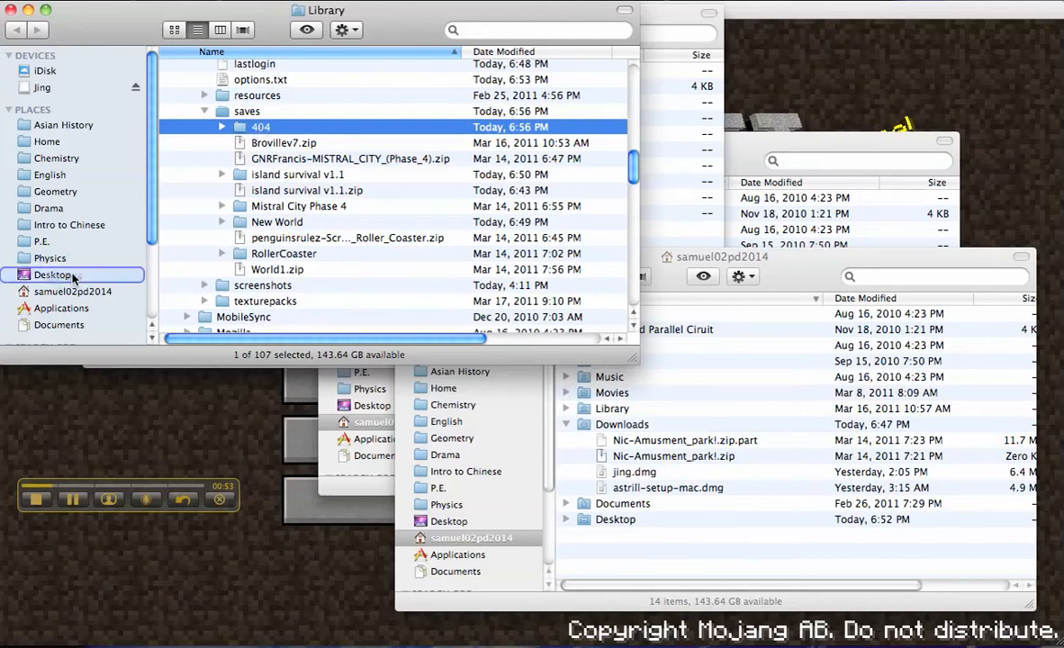
{"action": "left_click", "coordinate": [53, 274]}
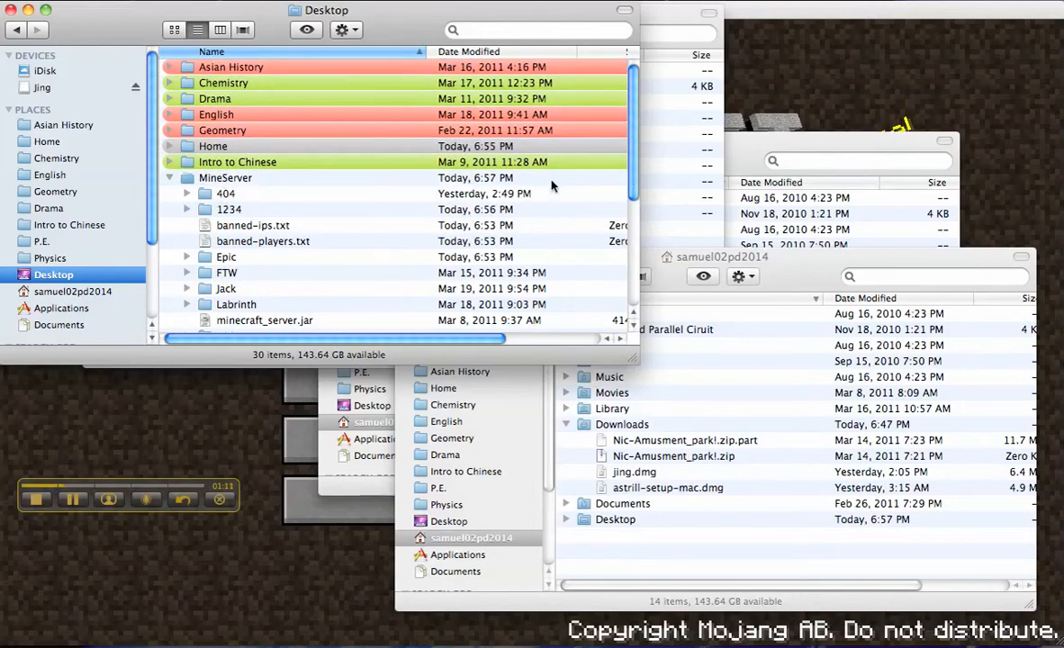
Copy the 404 folder into Desktop > MineServer and confirm it appears there
{"action": "scroll", "scroll_direction": "down", "scroll_amount": 3}
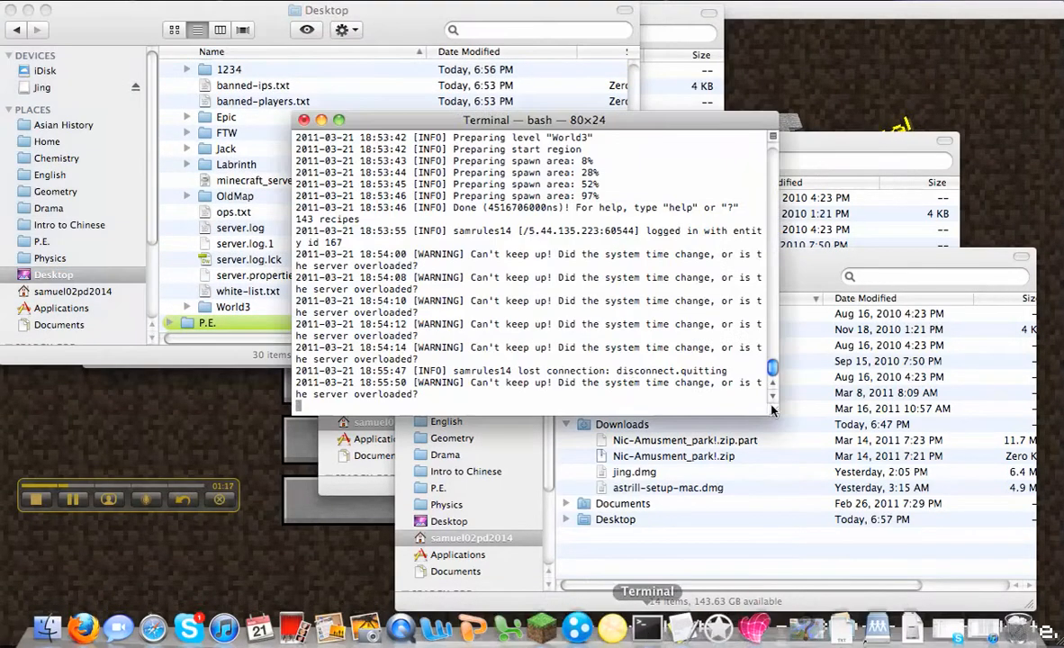
Stop the running server in Terminal and bring up server.properties from the MineServer folder
{"action": "type", "text": "stop"}
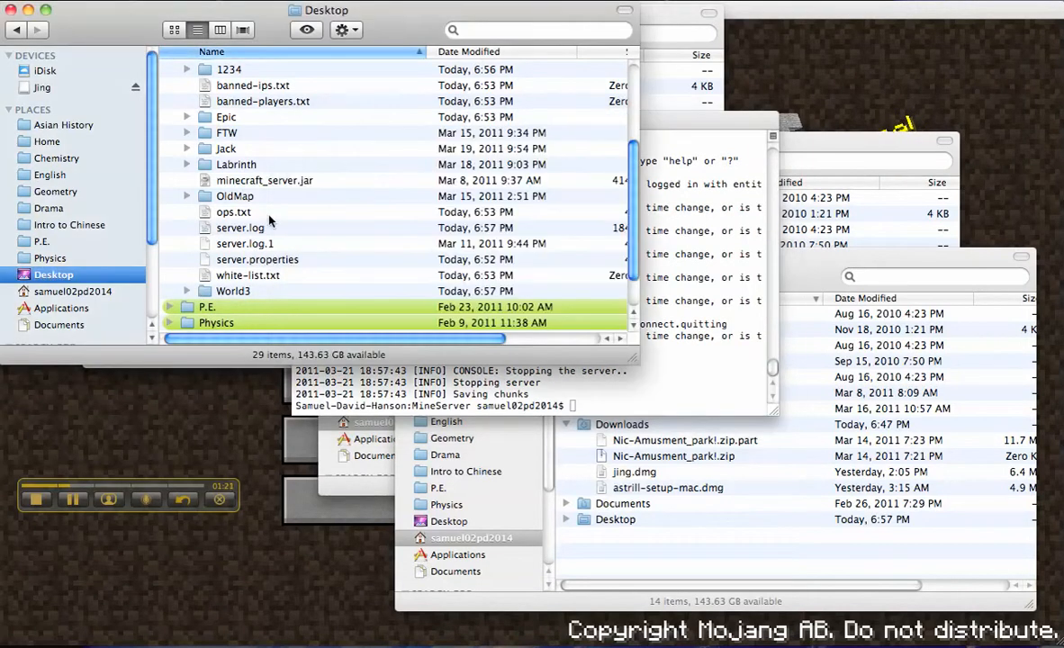
{"action": "double_click", "coordinate": [257, 259]}
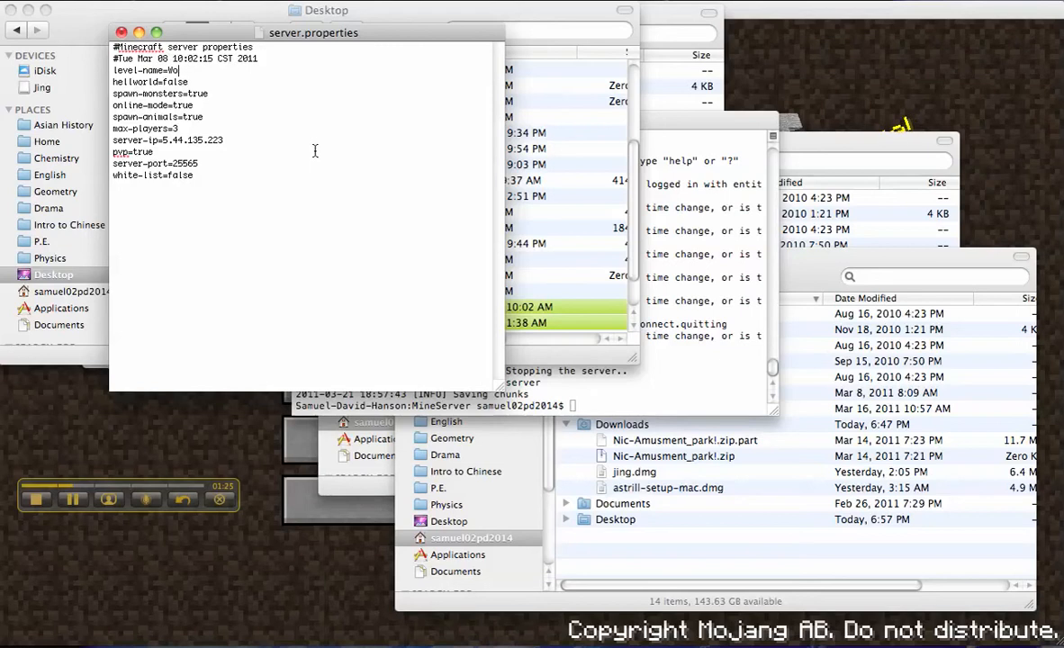
Edit the level-name entry in server.properties to point at the new world folder
{"action": "type", "text": "1234"}
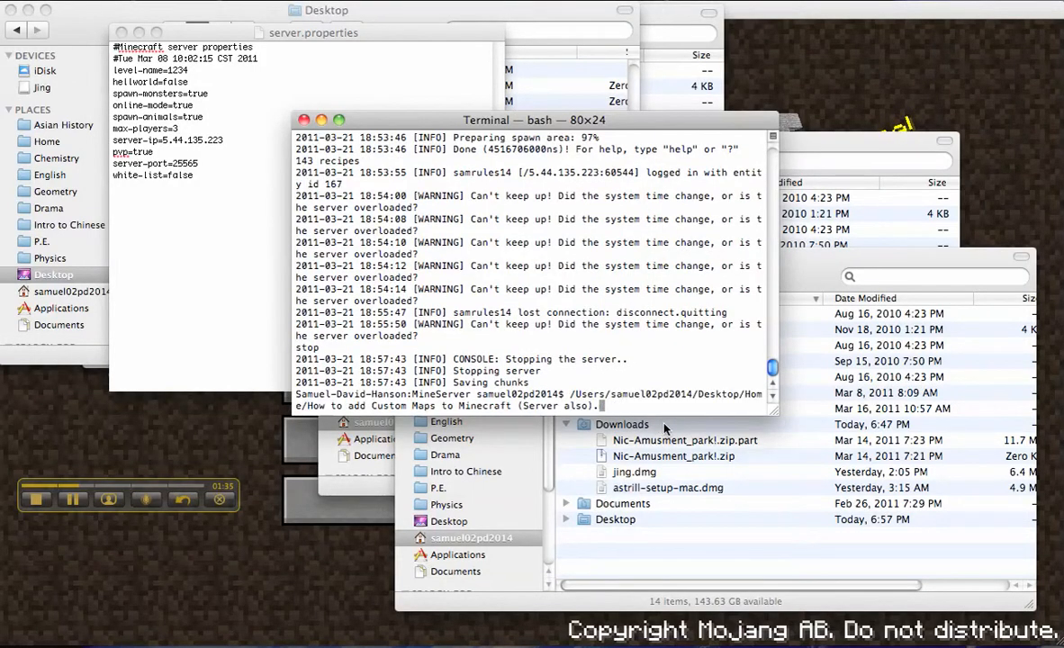
Run java -Xmx1024M -Xms1024M -jar minecraft_server.jar nogui to relaunch the server
{"action": "type", "text": "java -Xmx1024M -Xms1024M -jar minecraft_server.jar nogui"}
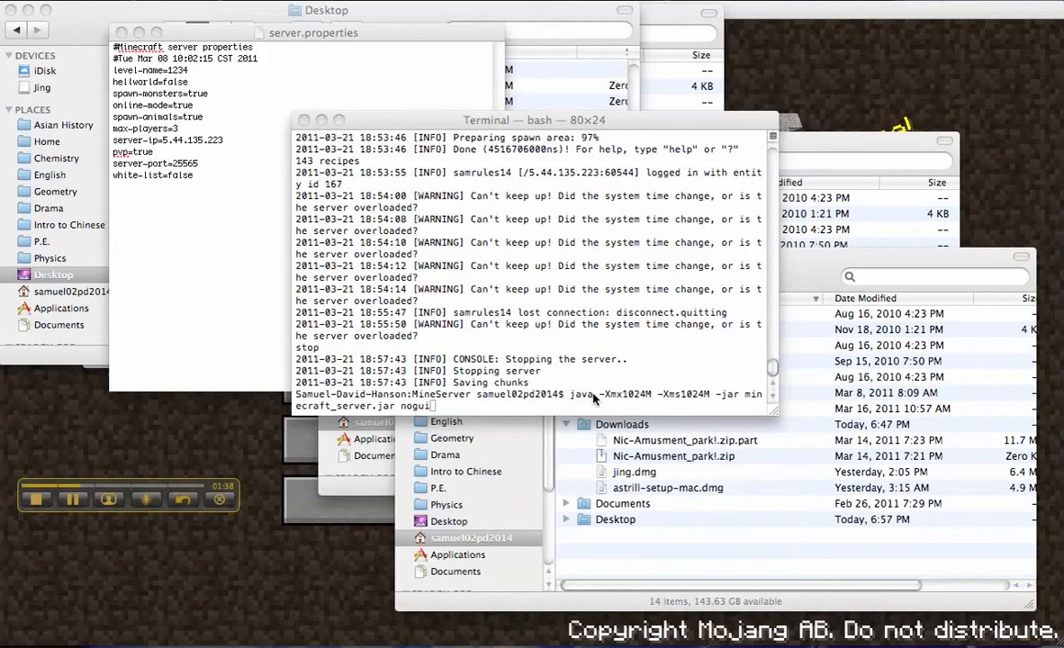
{"action": "mouse_move", "coordinate": [634, 403]}
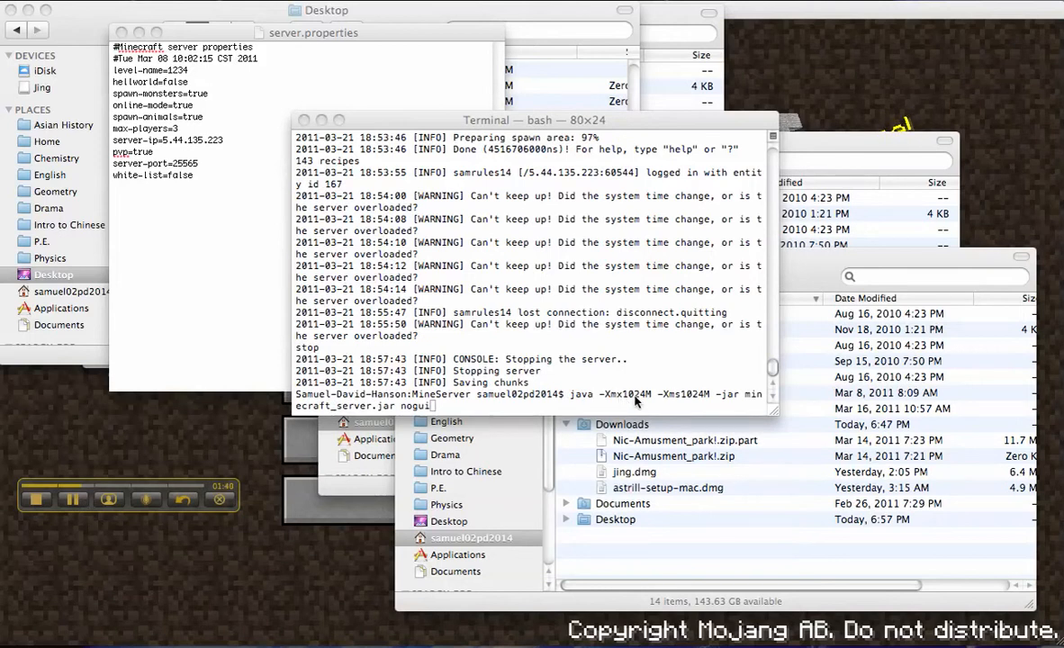
{"action": "mouse_move", "coordinate": [659, 403]}
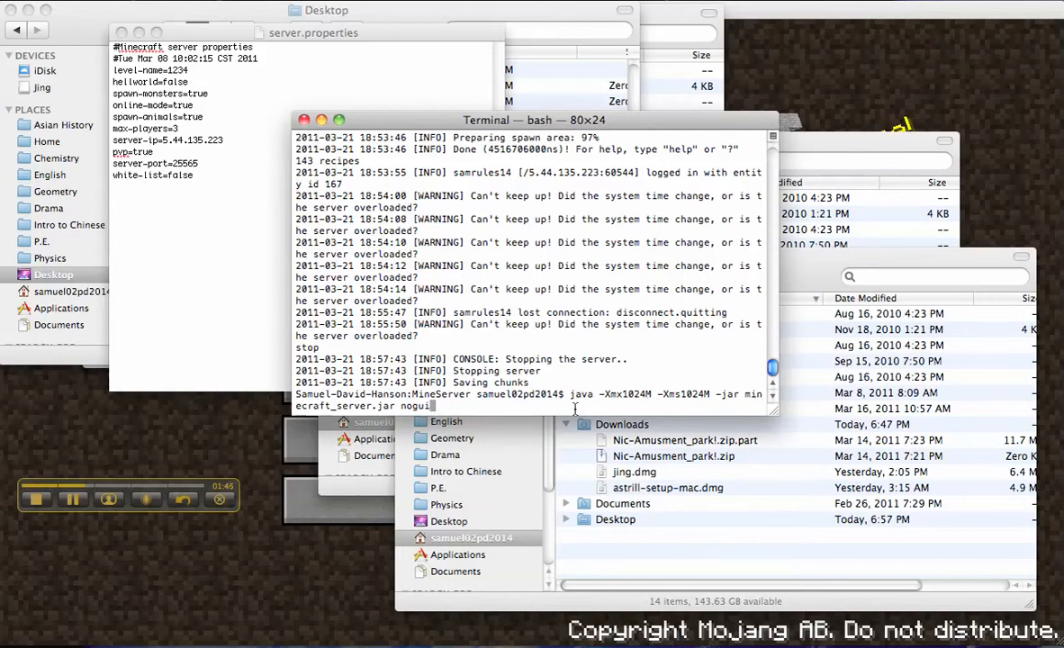
{"action": "key", "text": "Return"}
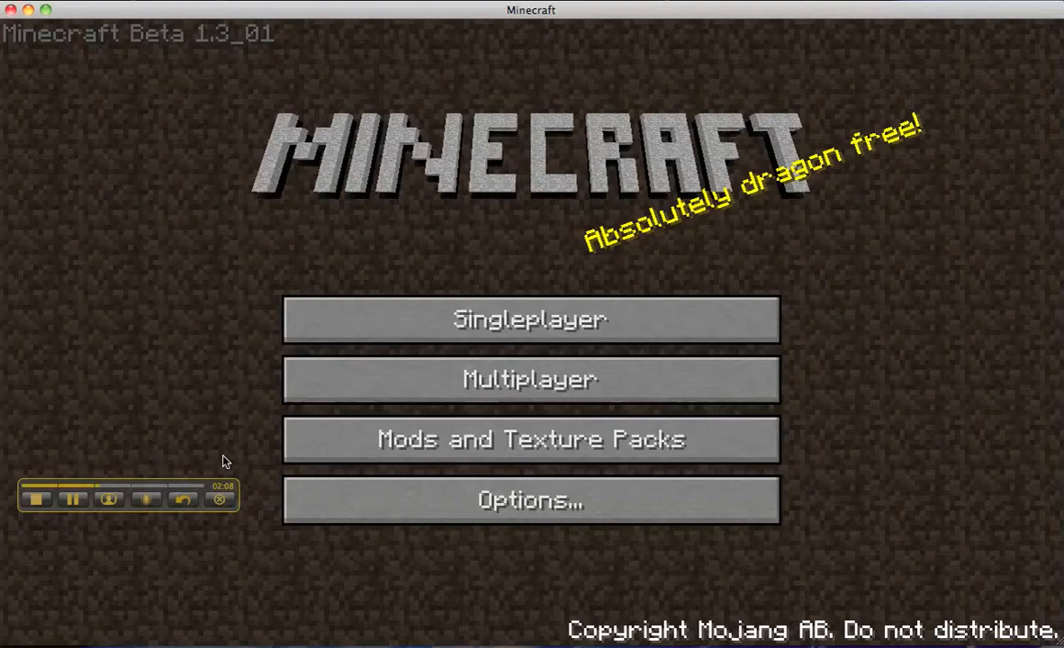
Join the server at IP 5.44.135.223 through the Multiplayer connect screen
{"action": "left_click", "coordinate": [530, 379]}
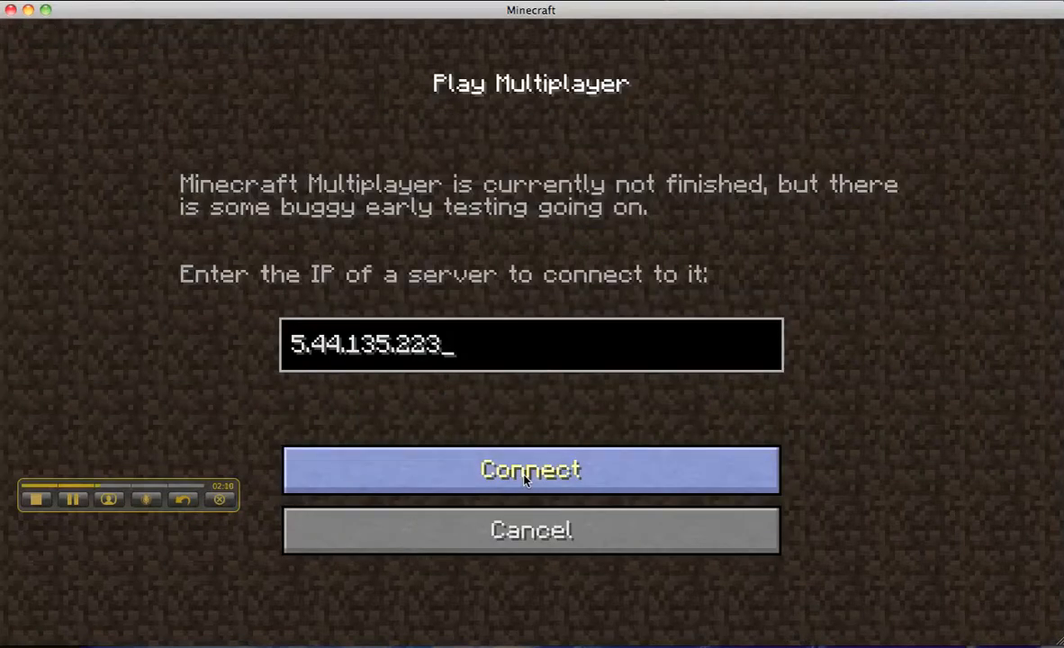
{"action": "left_click", "coordinate": [529, 469]}
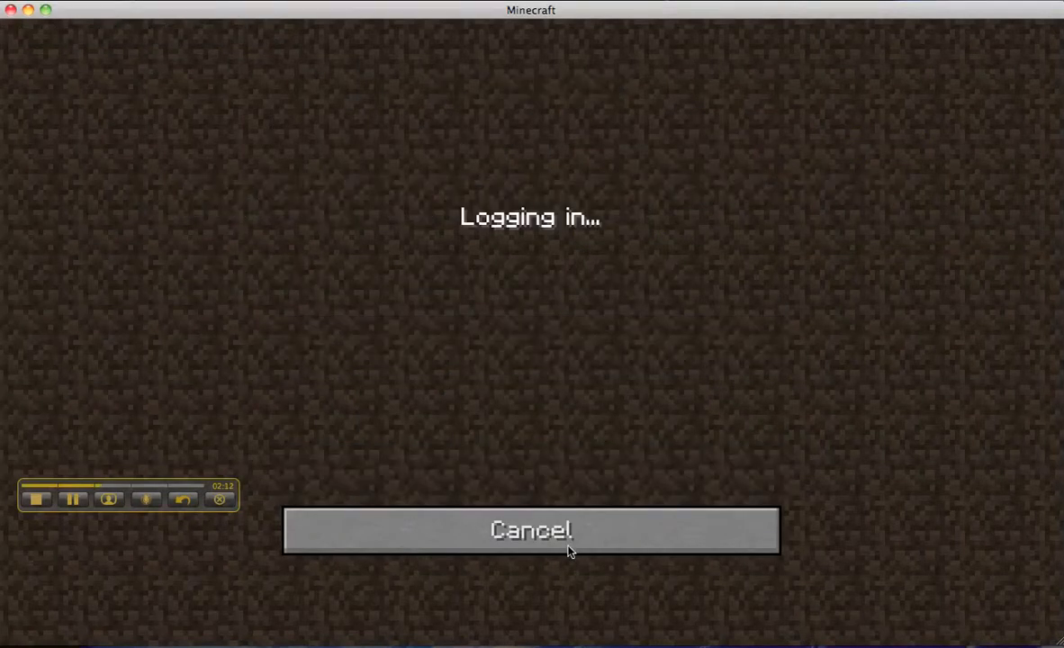
{"action": "mouse_move", "coordinate": [450, 205]}
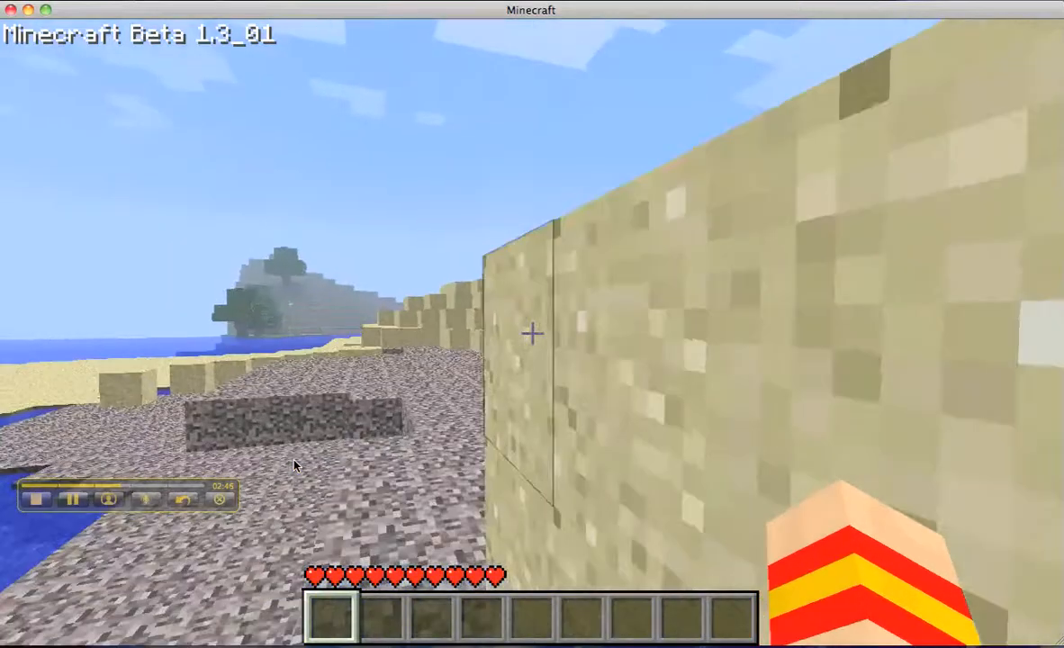
{"action": "mouse_move", "coordinate": [529, 333]}
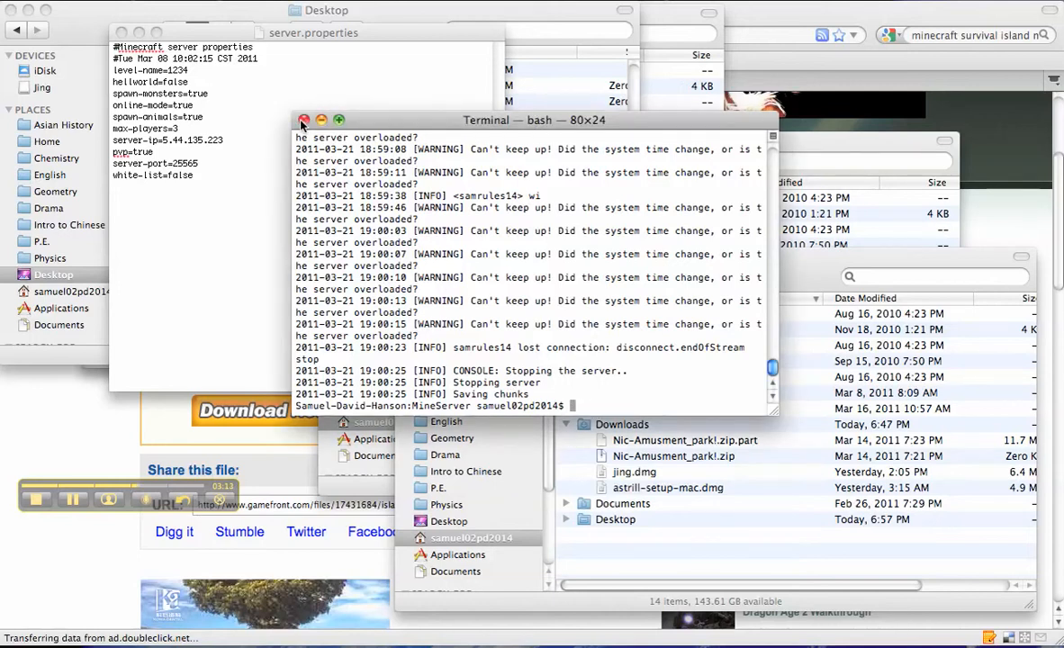
Stop the server and close the Terminal window
{"action": "left_click", "coordinate": [304, 119]}
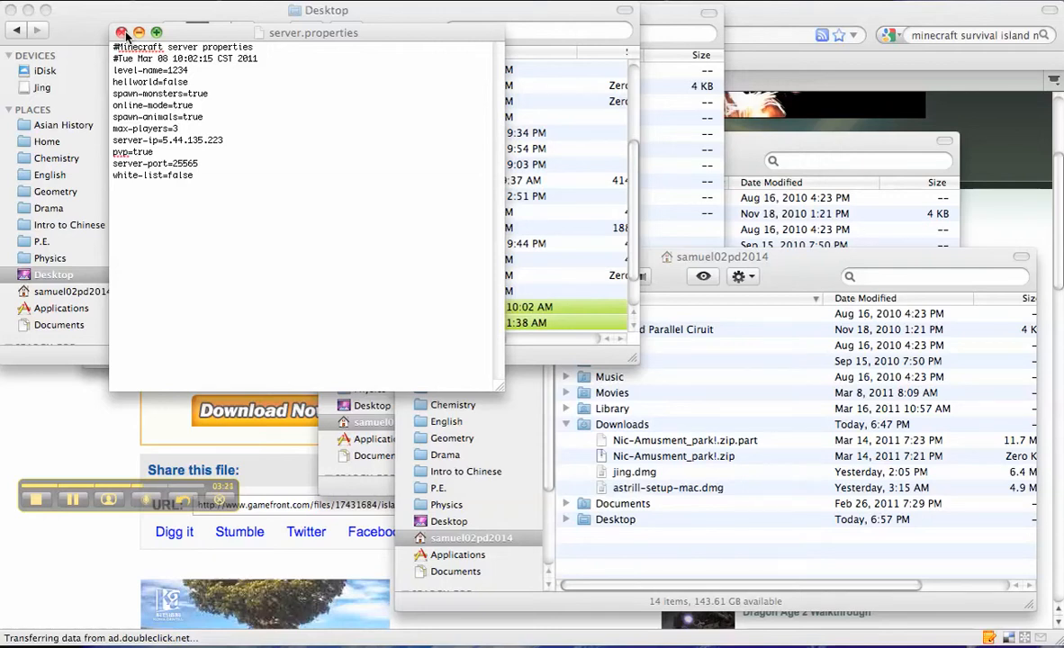
{"action": "mouse_move", "coordinate": [122, 270]}
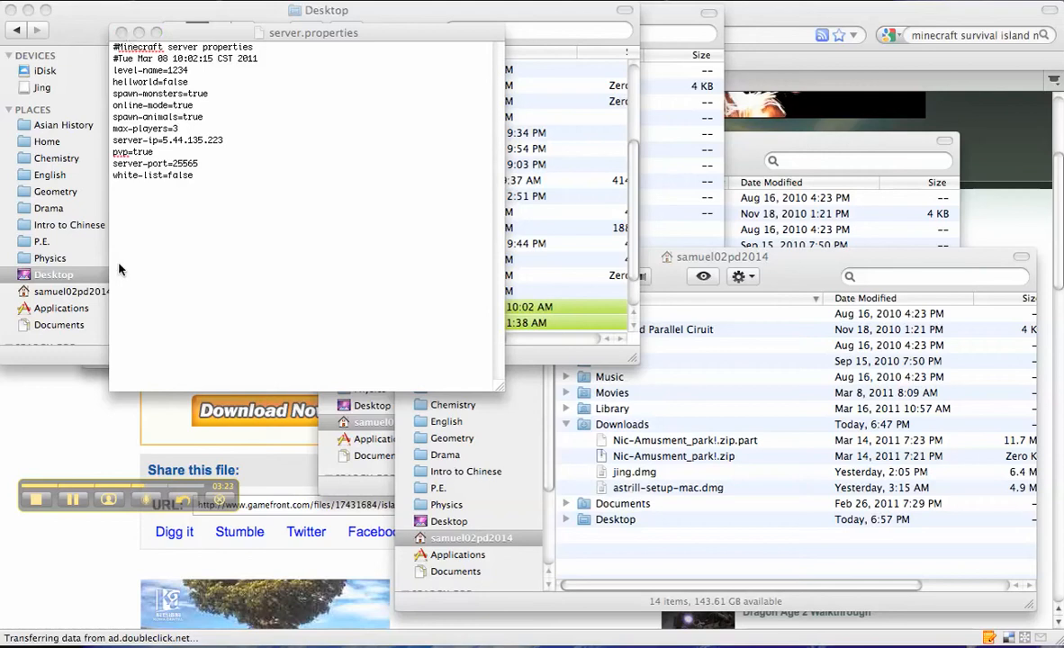